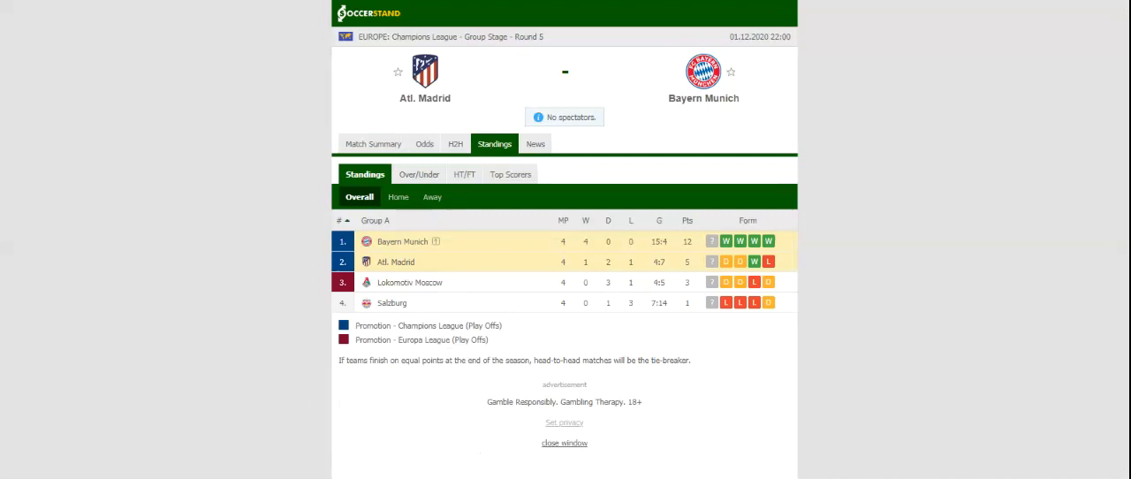
Open the H2H tab to show each club's five recent results and head-to-head matches
{"action": "left_click", "coordinate": [456, 143]}
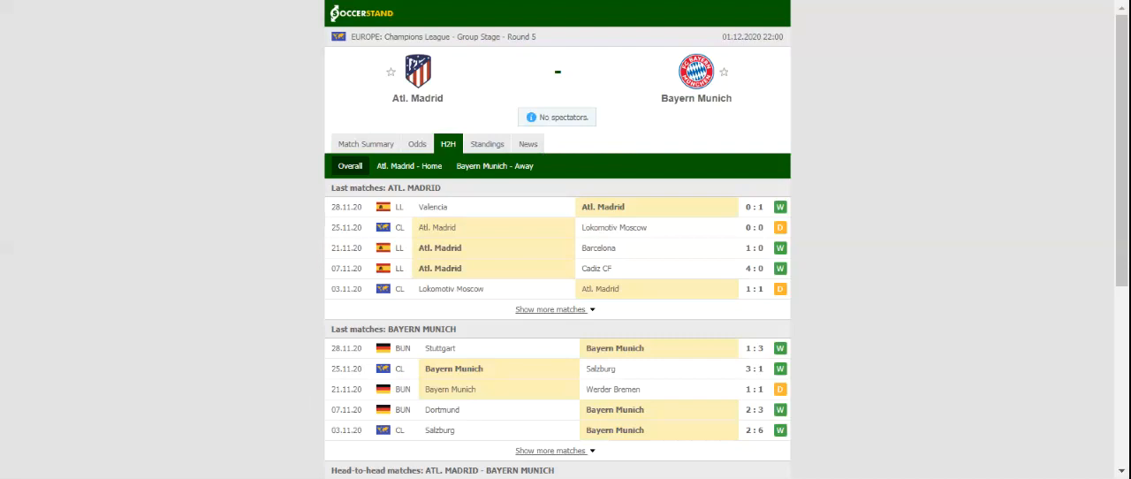
{"action": "mouse_move", "coordinate": [463, 106]}
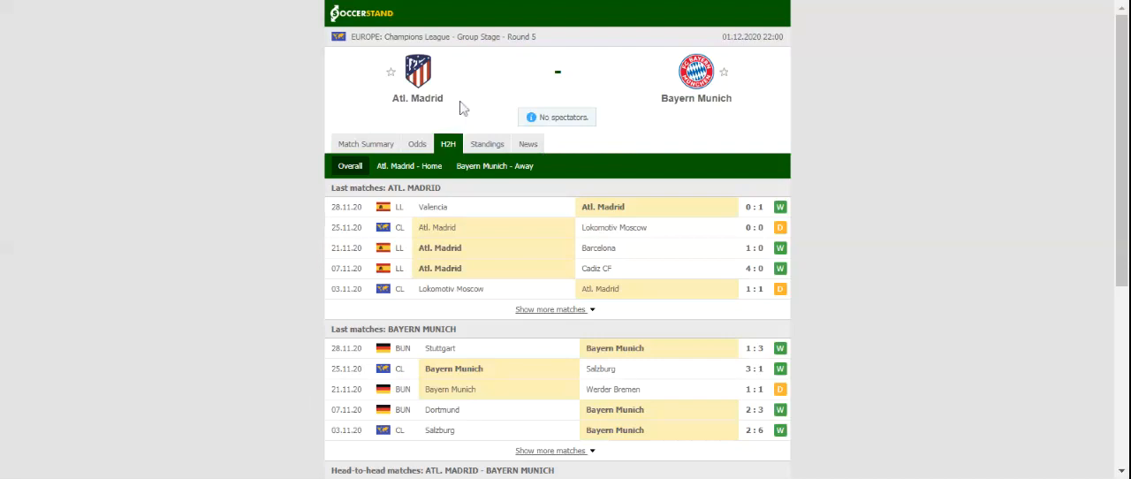